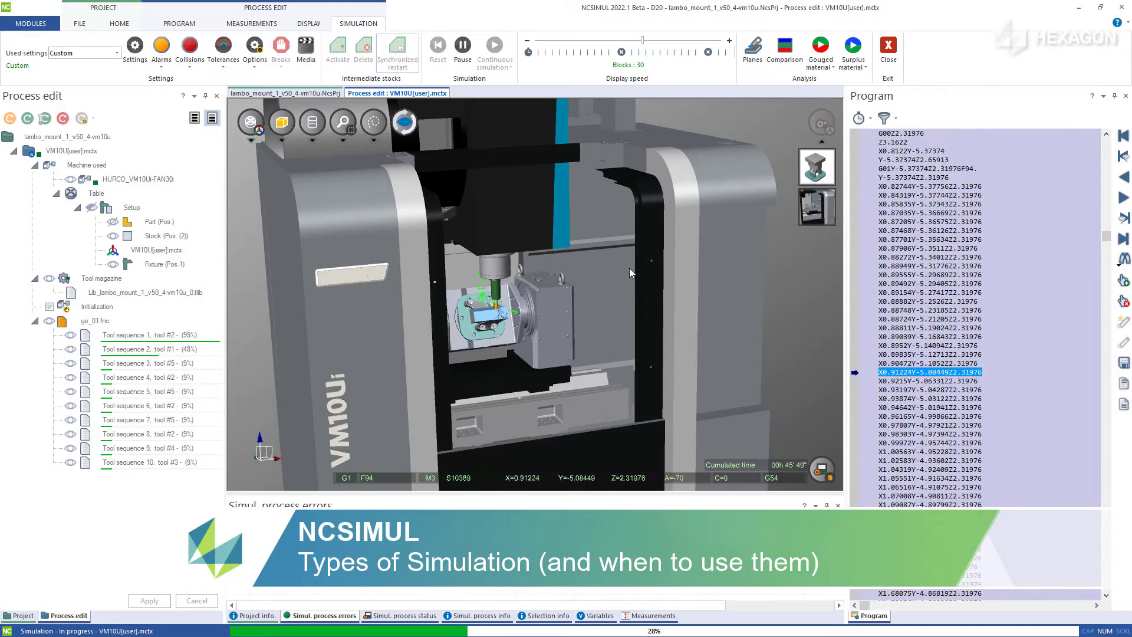
- After checking the view display options, pause the run and resume it in Continuous simulation mode
left_click(309, 23)
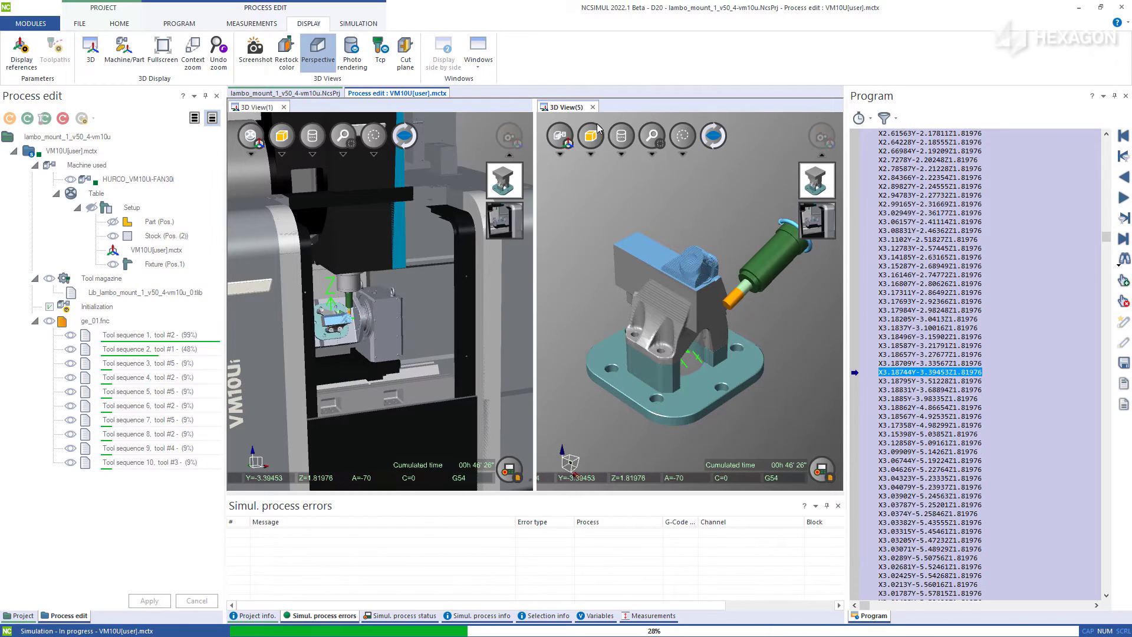
left_click(357, 23)
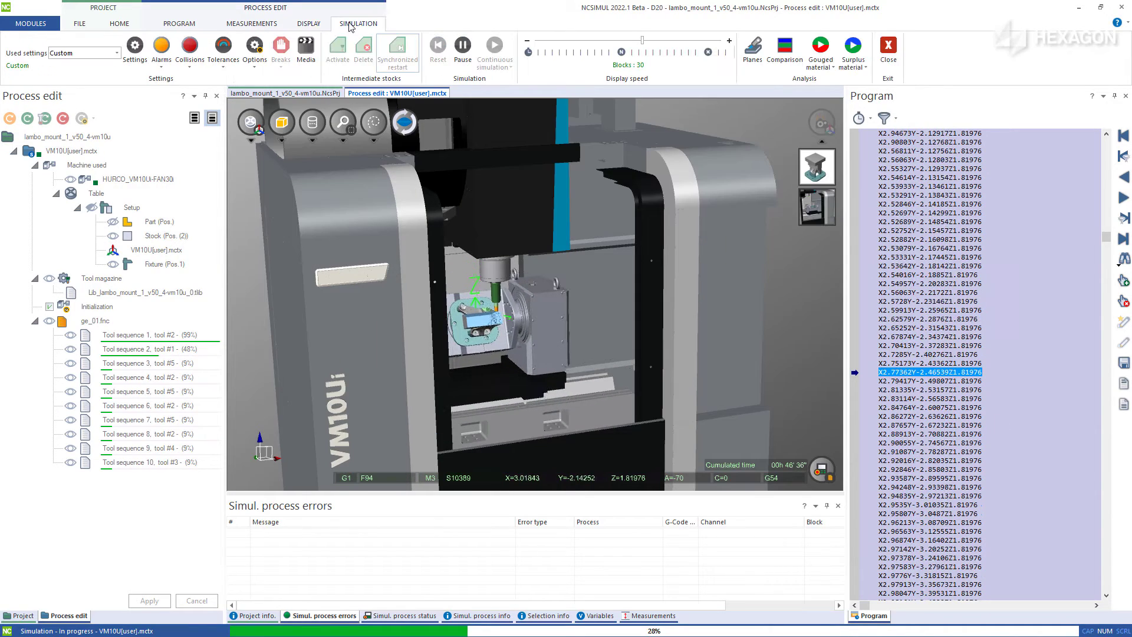
left_click(495, 45)
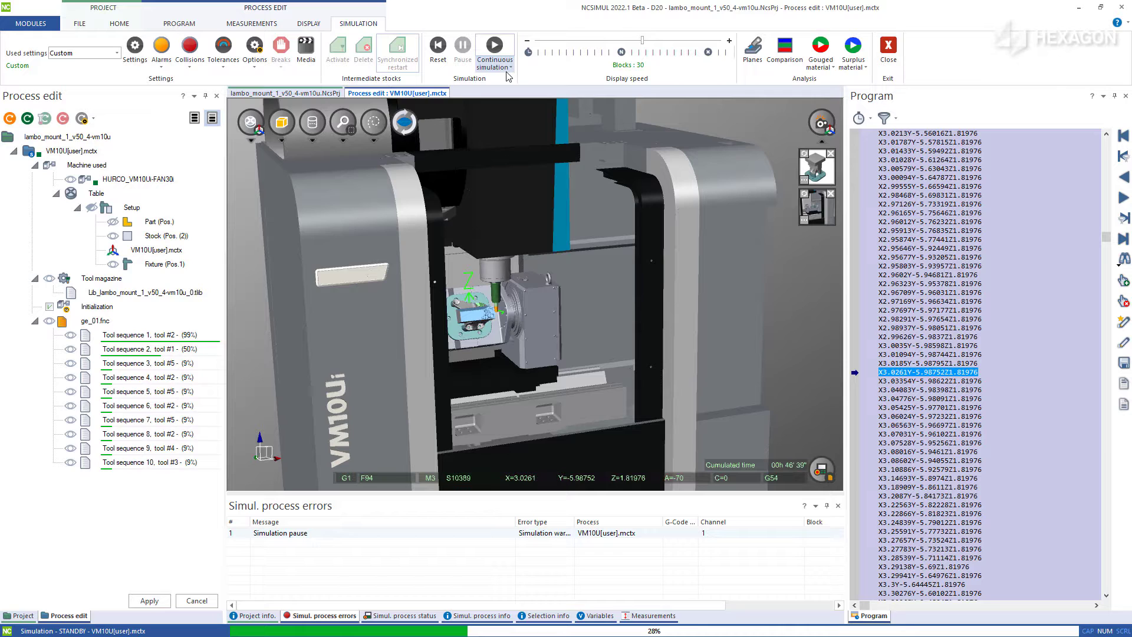
left_click(510, 67)
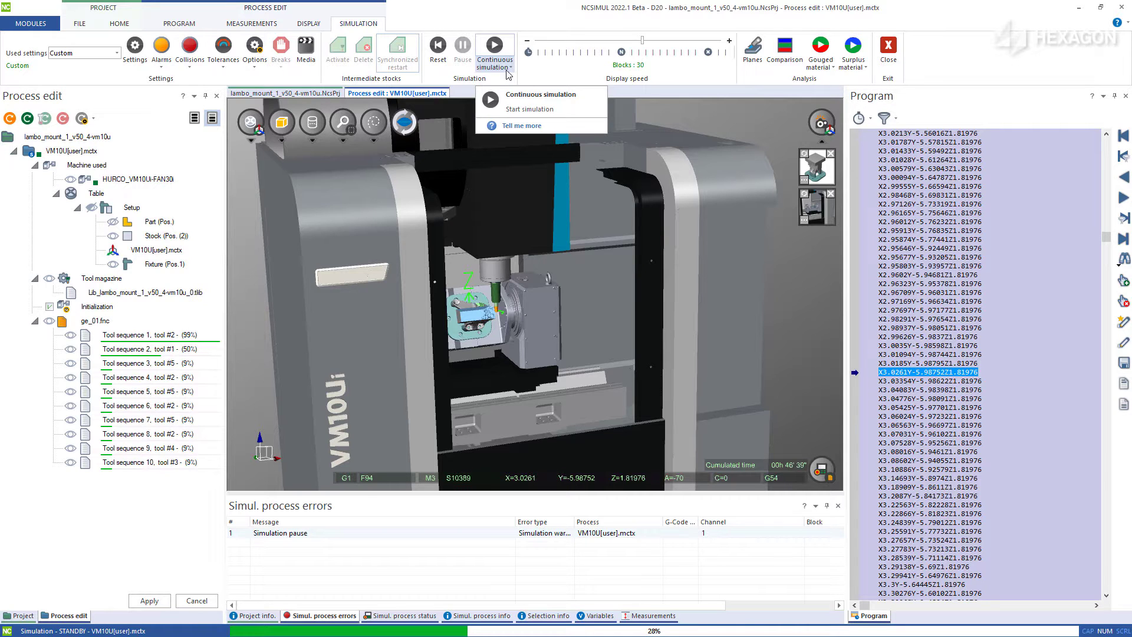
left_click(511, 67)
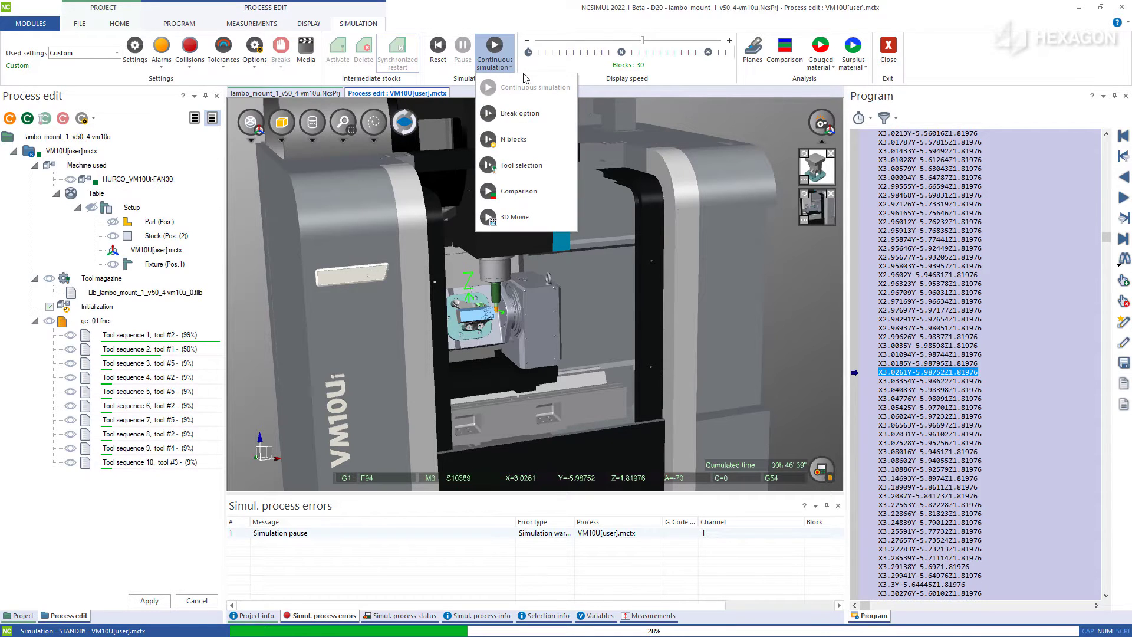
mouse_move(543, 88)
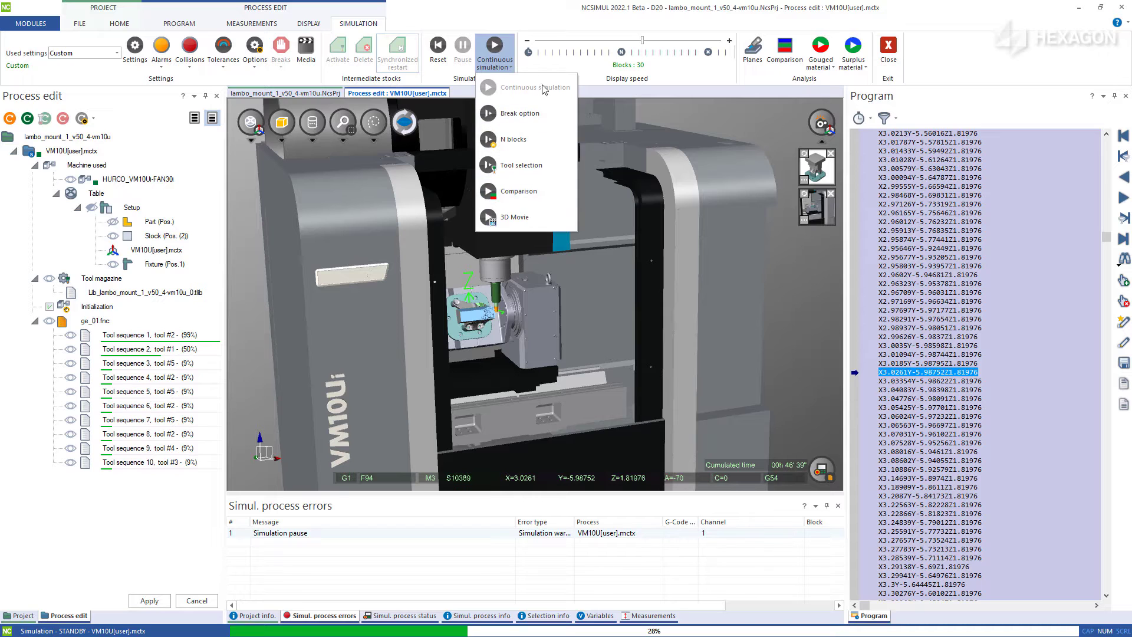
left_click(525, 87)
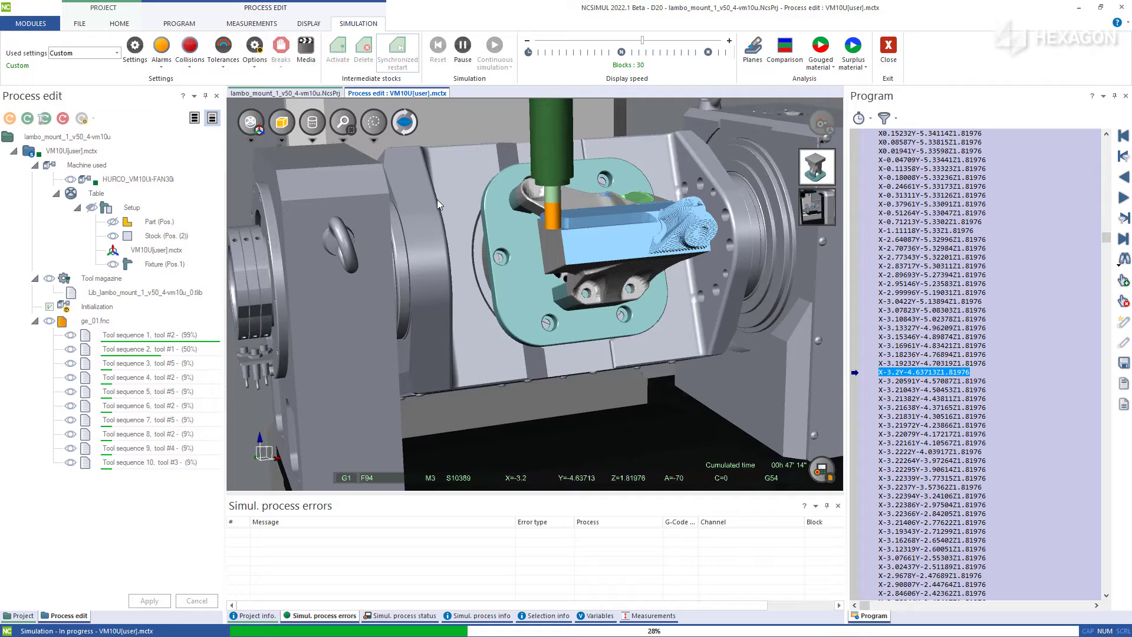
- Pause the running simulation and switch its mode to Break option
left_click(462, 44)
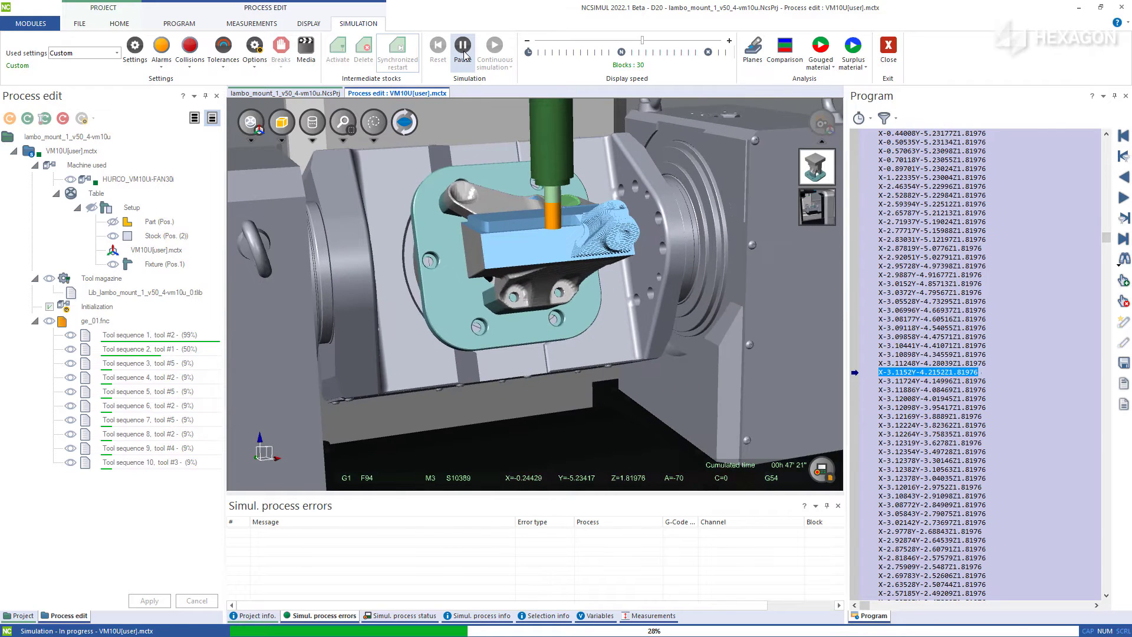
left_click(495, 56)
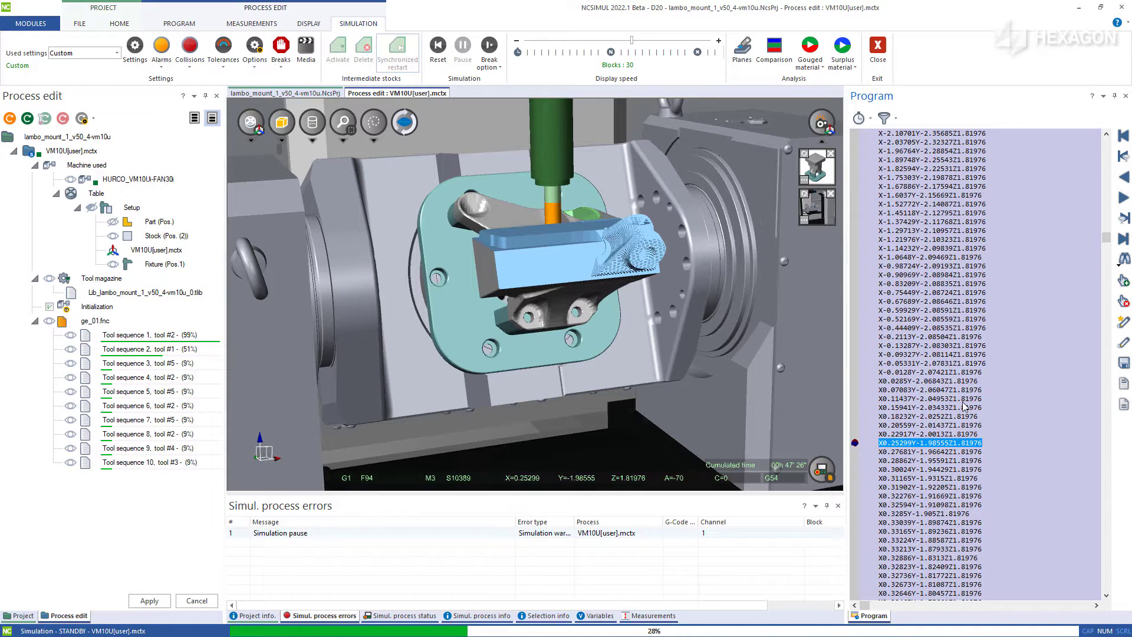
- Resume and run in Break option mode until halting on the marked block
left_click(462, 46)
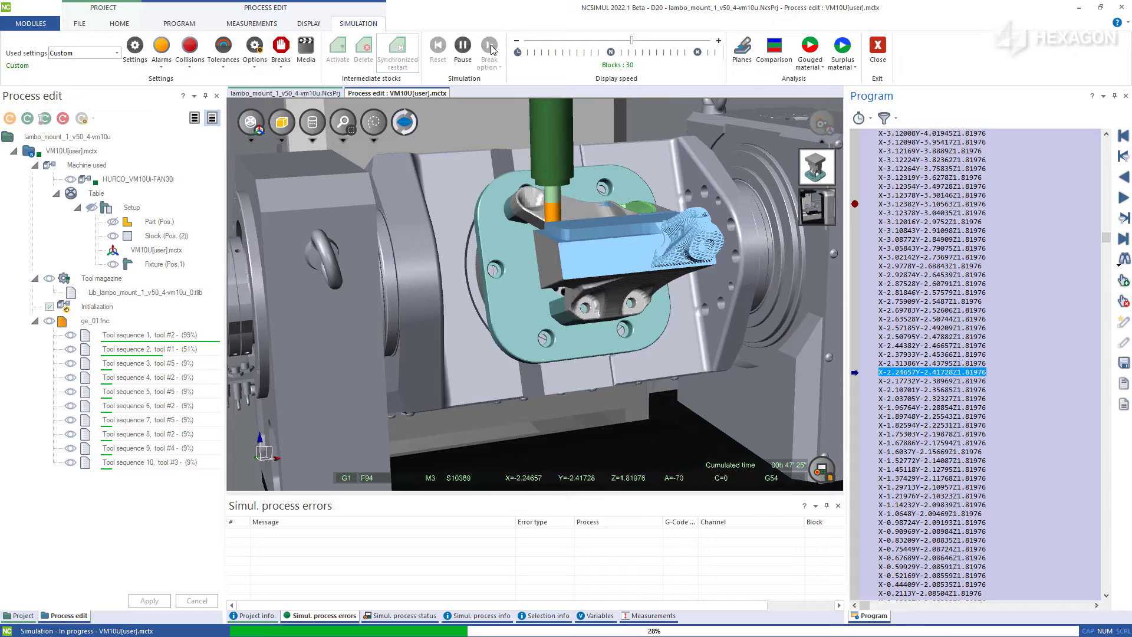
left_click(488, 47)
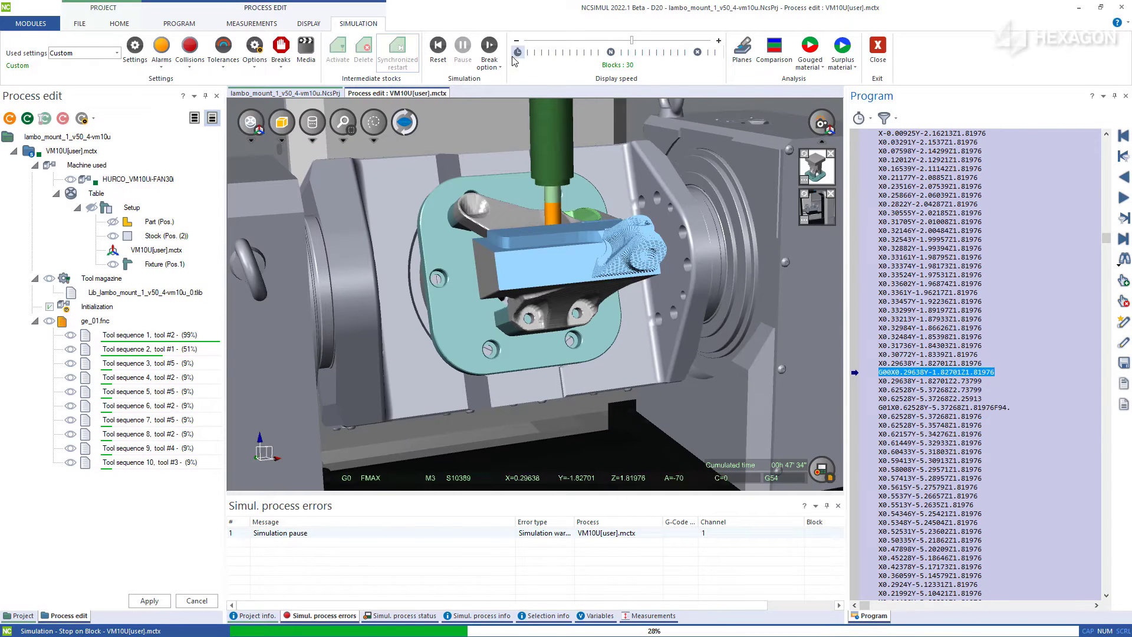
- Switch to N blocks mode and advance the simulation by a batch of blocks
left_click(490, 54)
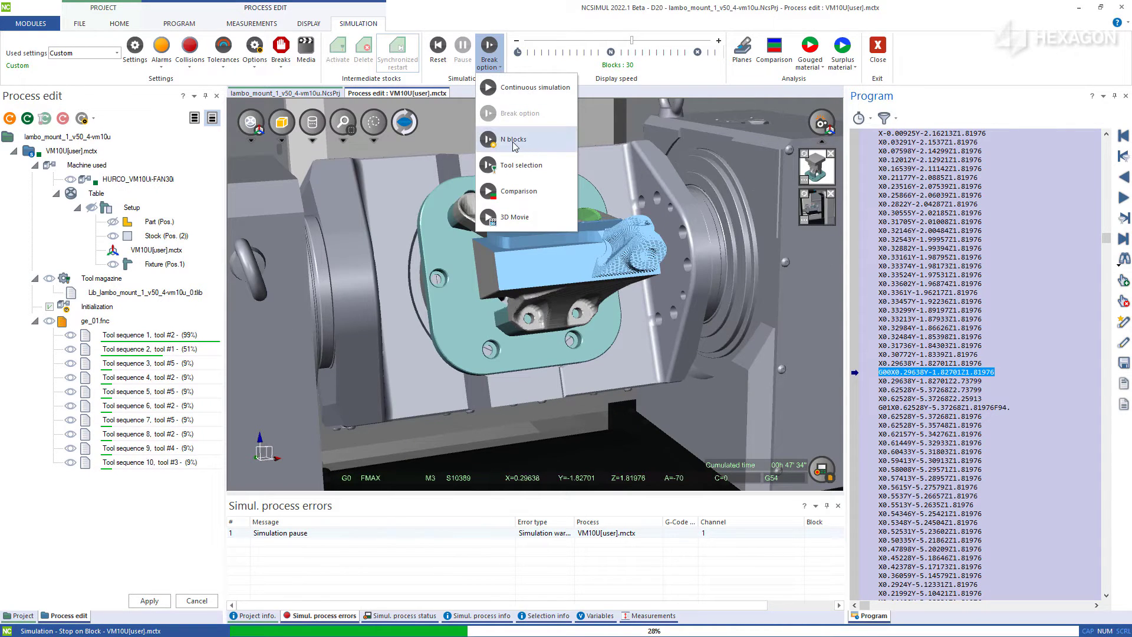
left_click(512, 138)
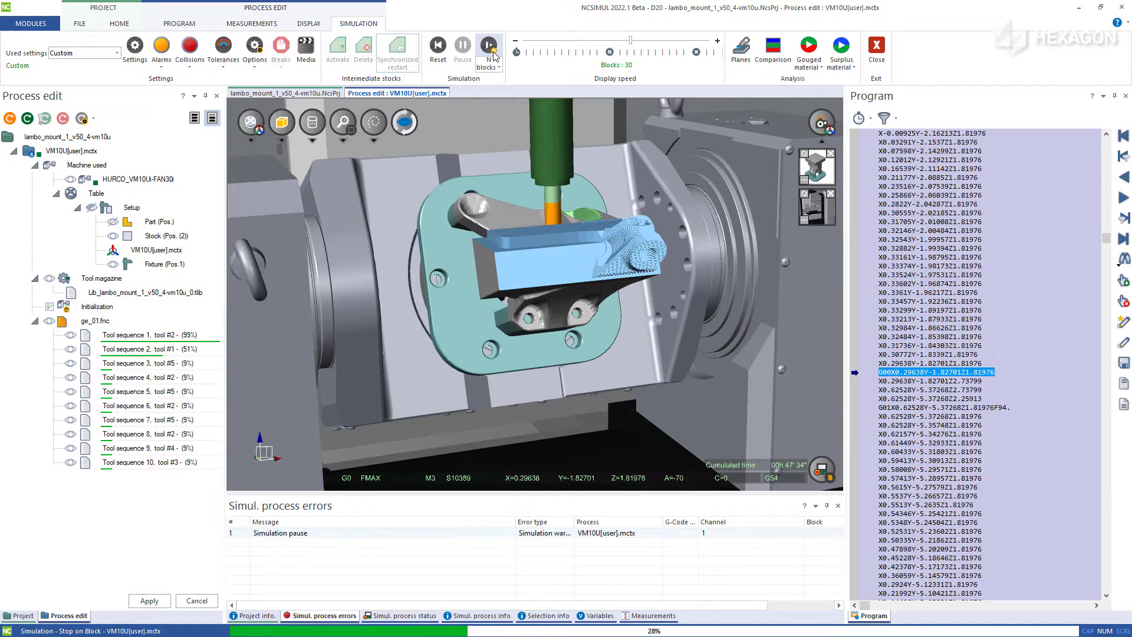
left_click(489, 45)
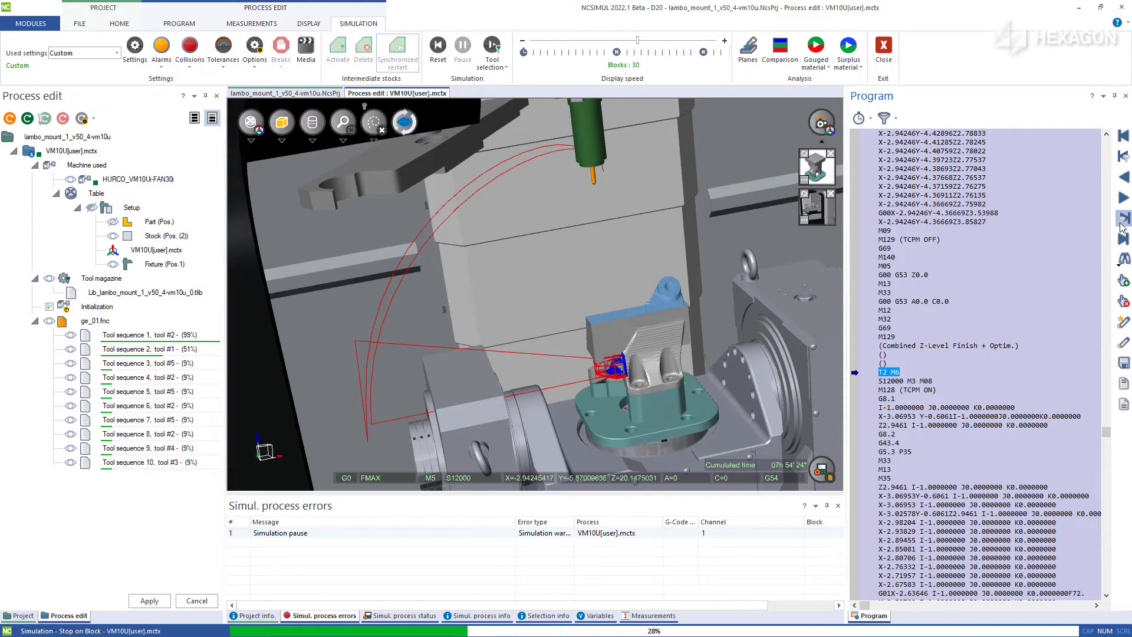
- Step through the next two tool changes with Tool selection, then run to the program end
left_click(1122, 225)
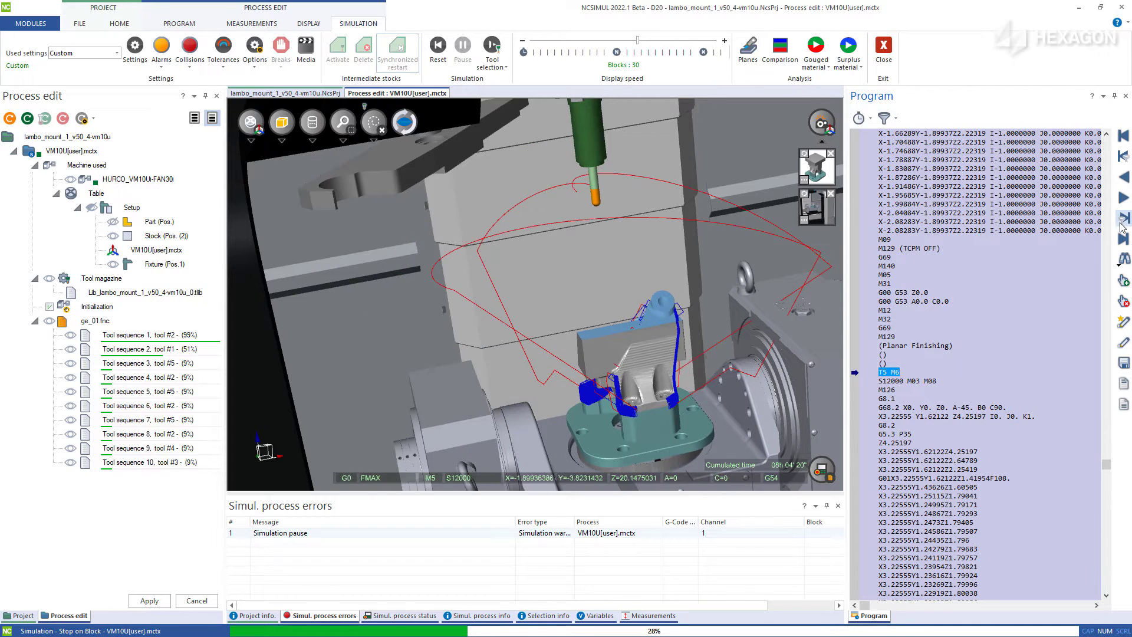
left_click(1123, 219)
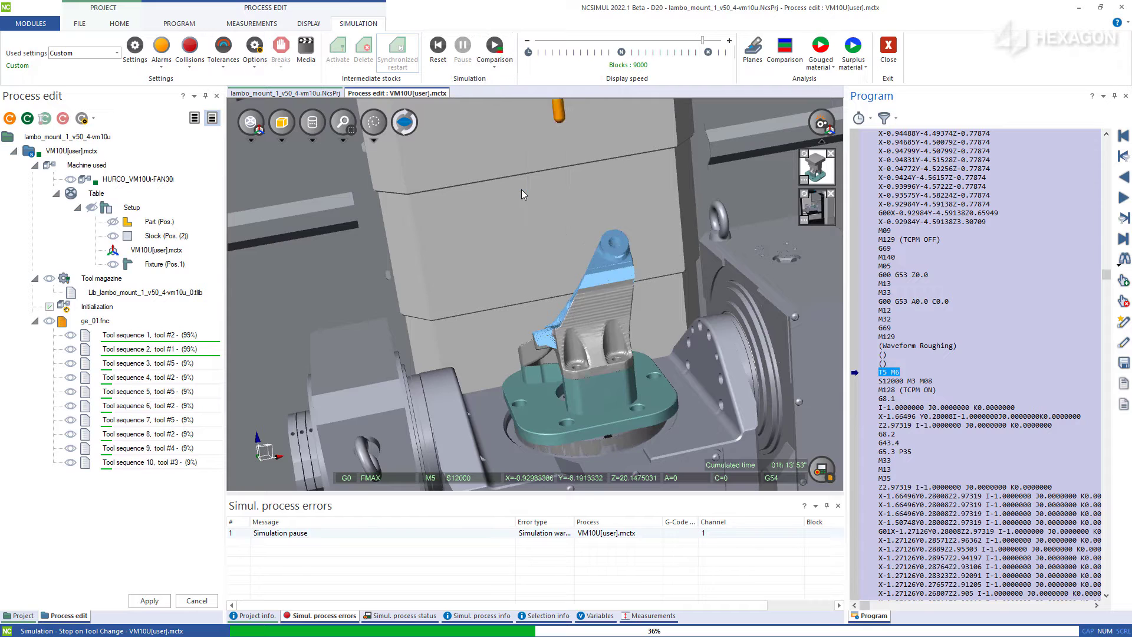
left_click(462, 47)
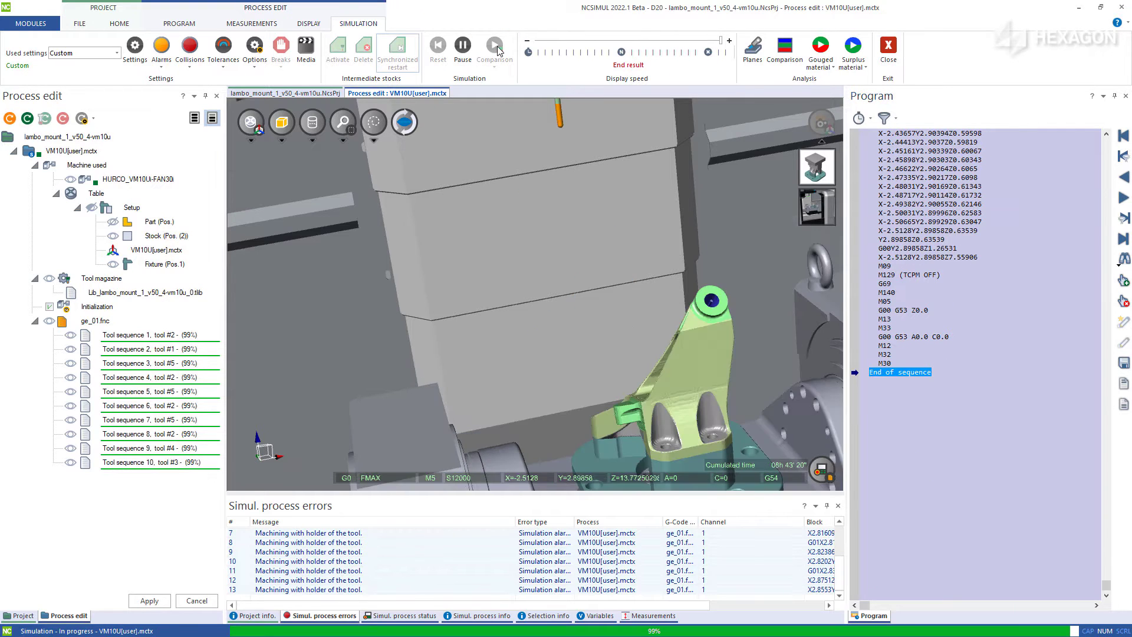
- Show the colour-coded Comparison of the machined part, zoom in, then reset to the start
left_click(784, 51)
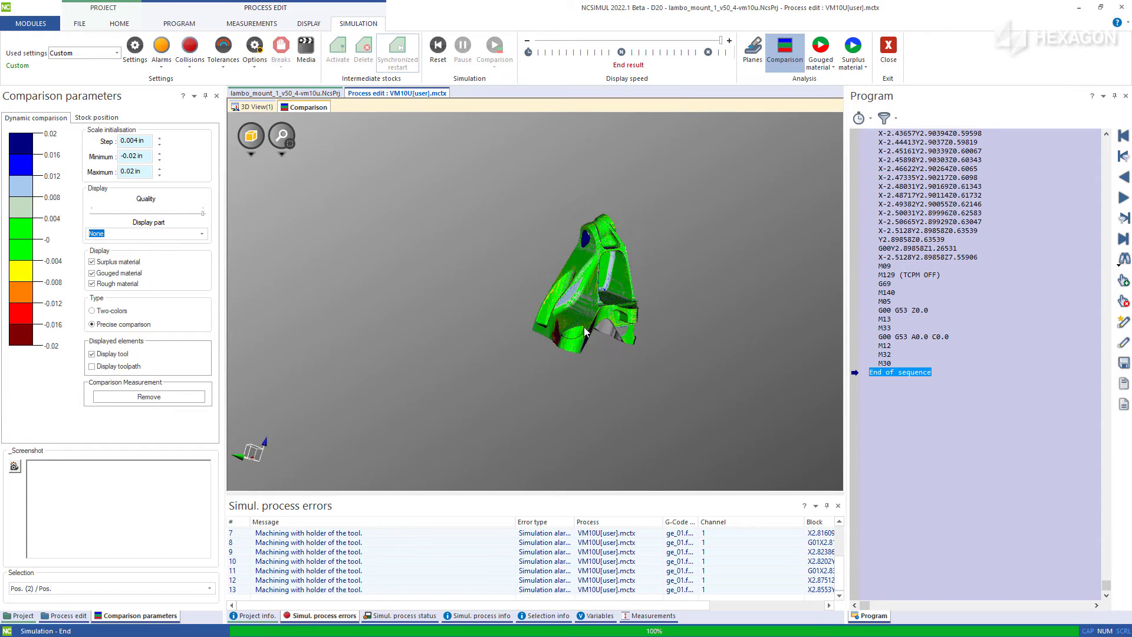
scroll("up", 3)
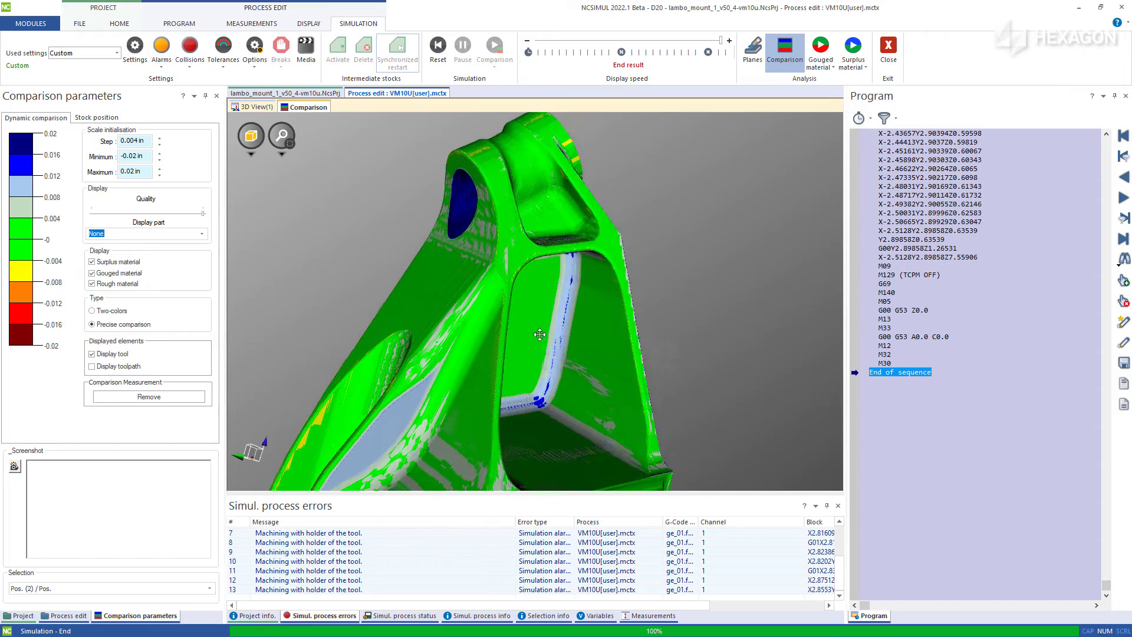
left_click(495, 51)
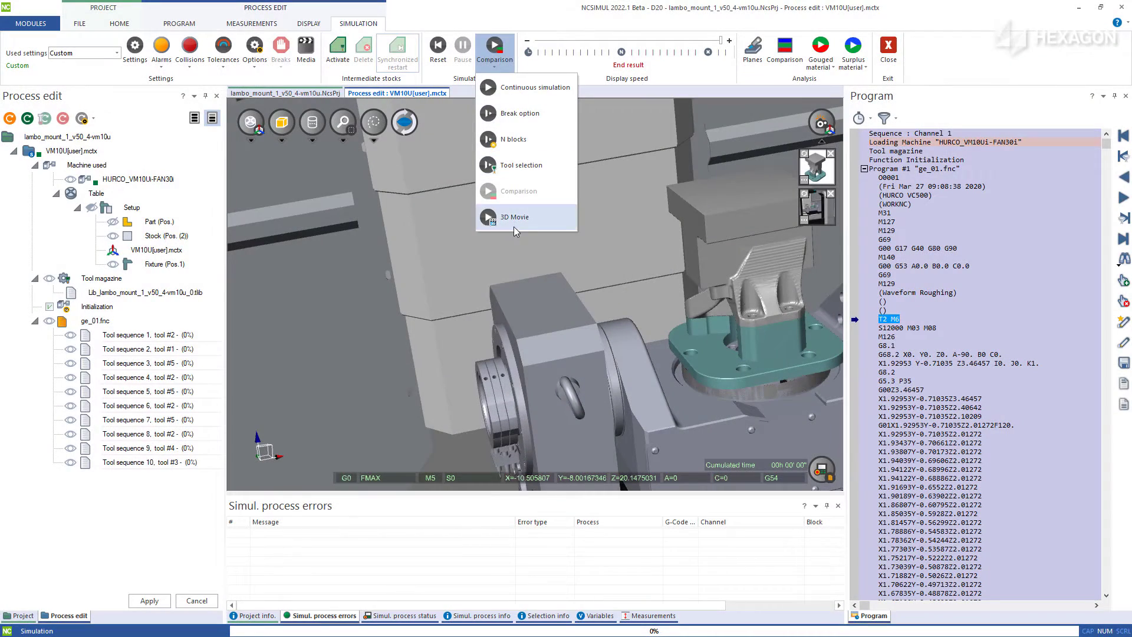
- Export the simulation as a 3D Movie and start playback in NCSIMUL Player
left_click(514, 217)
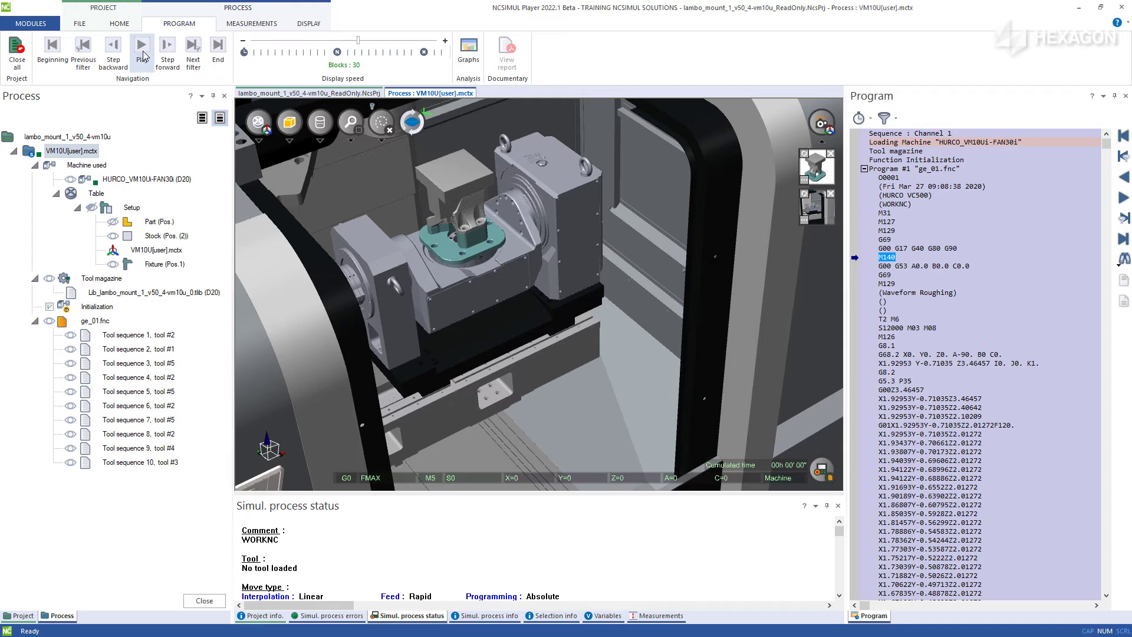
left_click(142, 44)
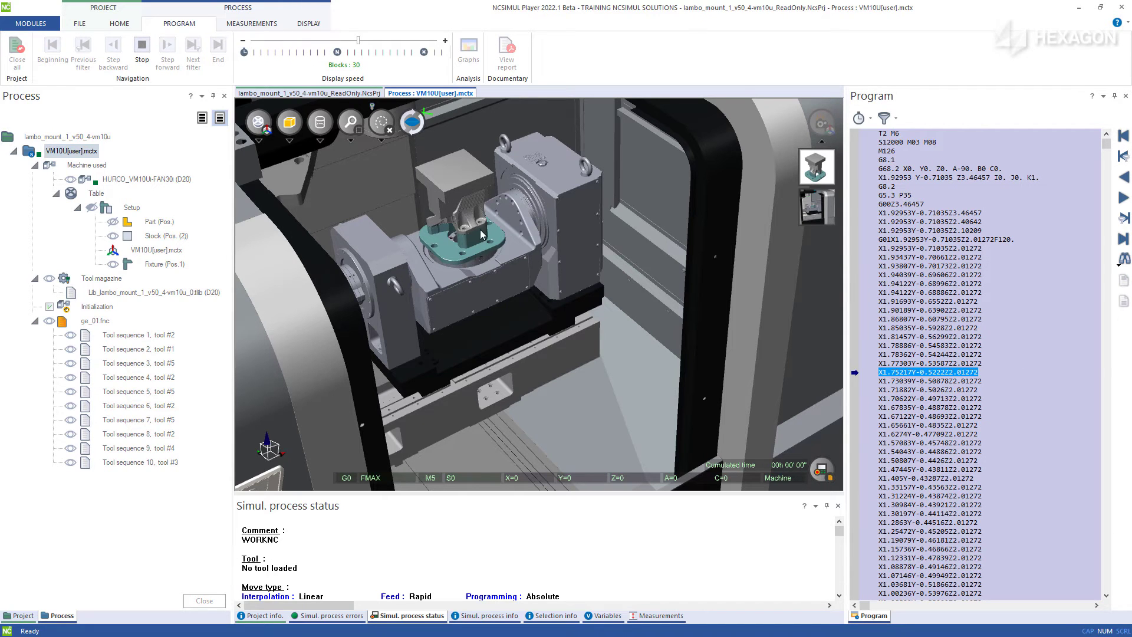